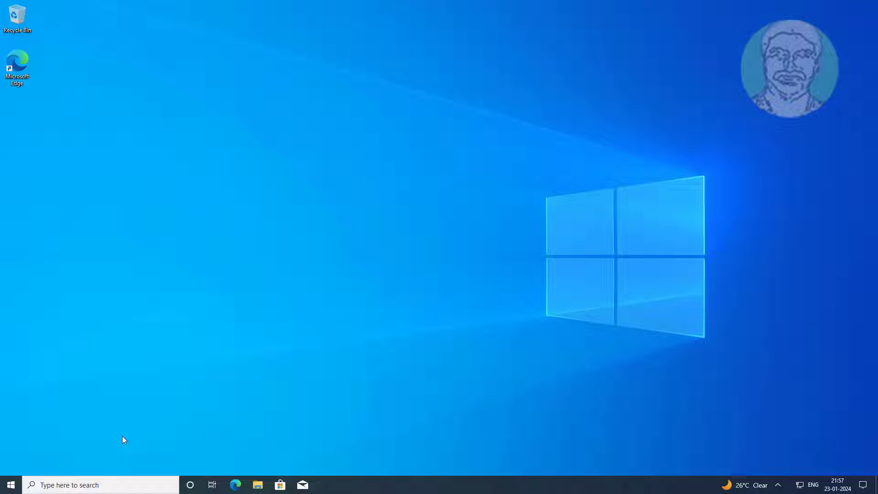
Open Disk Management from the Win+X menu to view Disk 1's partitions.
right_click(11, 484)
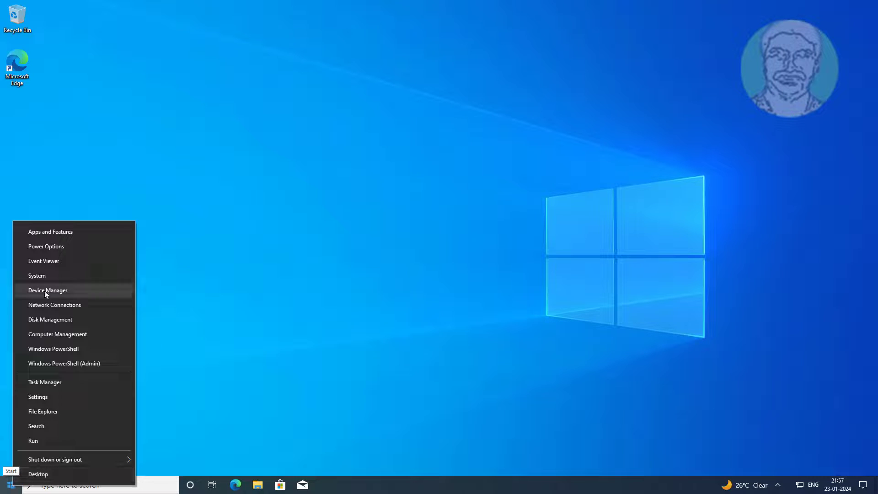
click(381, 263)
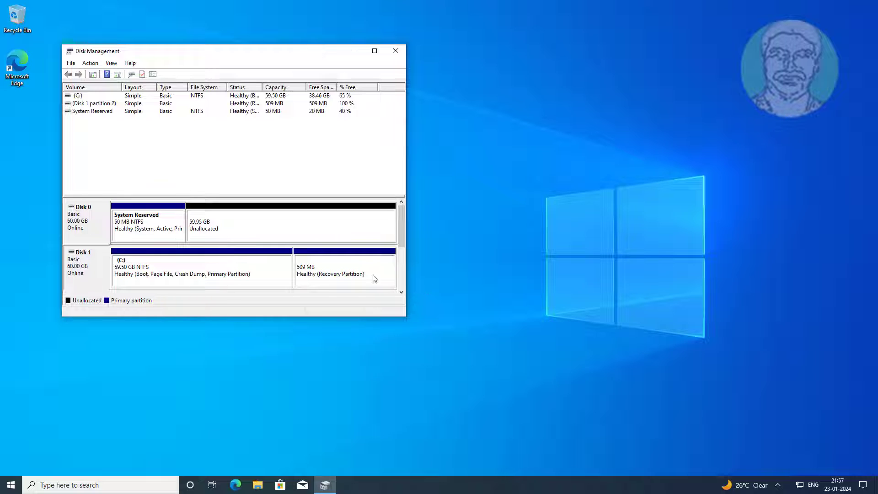
mouse_move(351, 274)
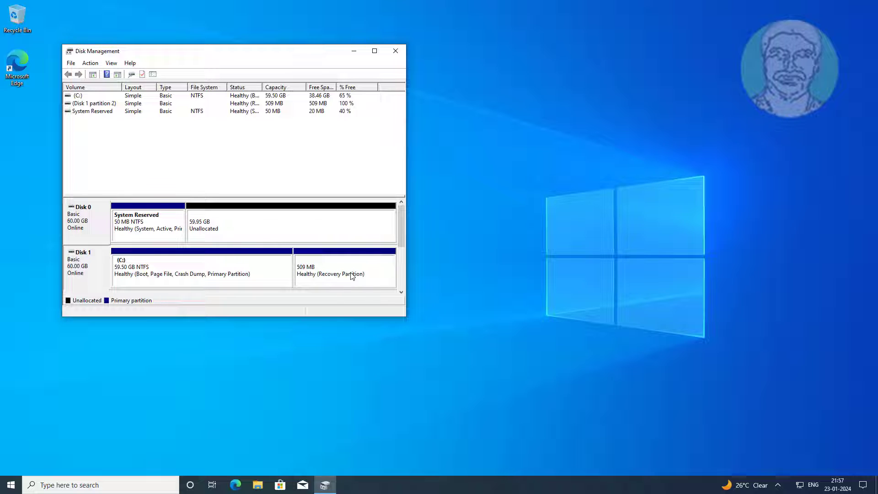
mouse_move(396, 50)
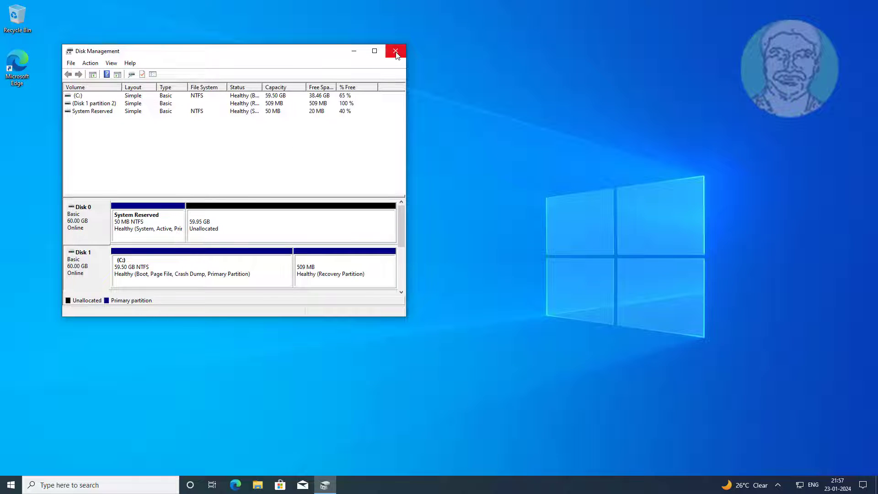
Close Disk Management and search for cmd to launch an administrator Command Prompt.
click(395, 51)
text(c)
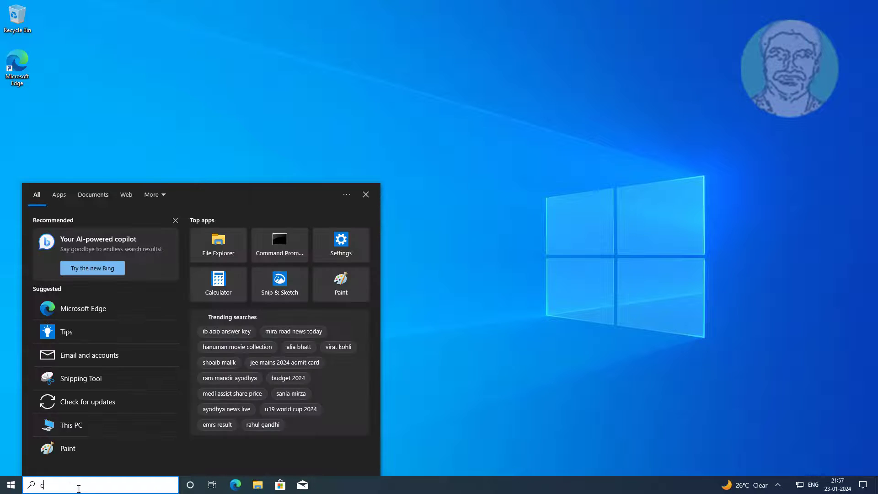
text(md)
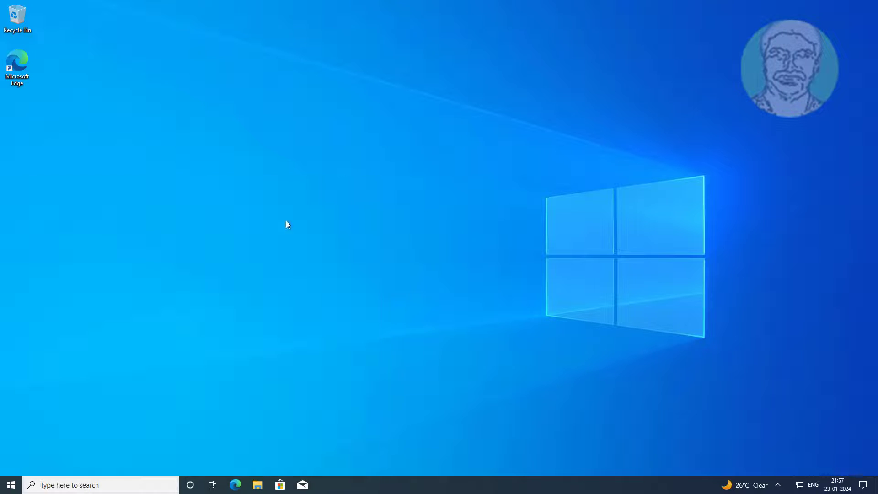
mouse_move(384, 307)
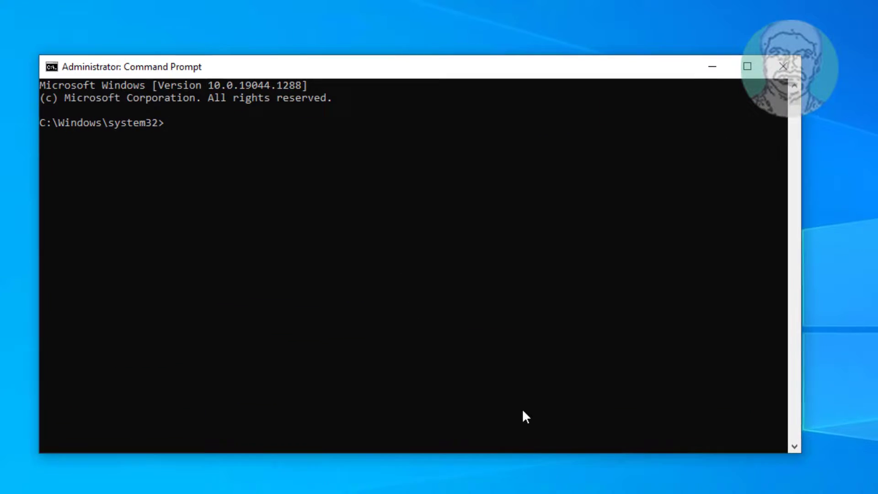
Check the Windows RE status with reagentc /info, which reports Enabled.
text(reage)
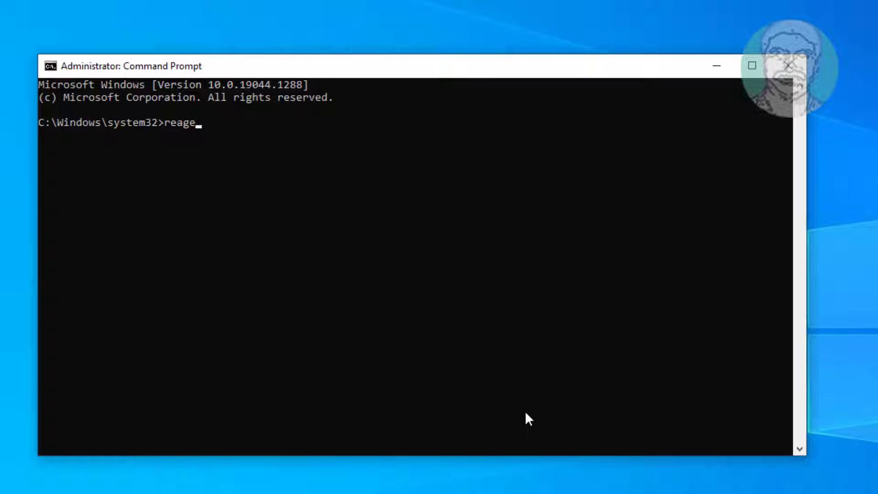
text(ntc /i)
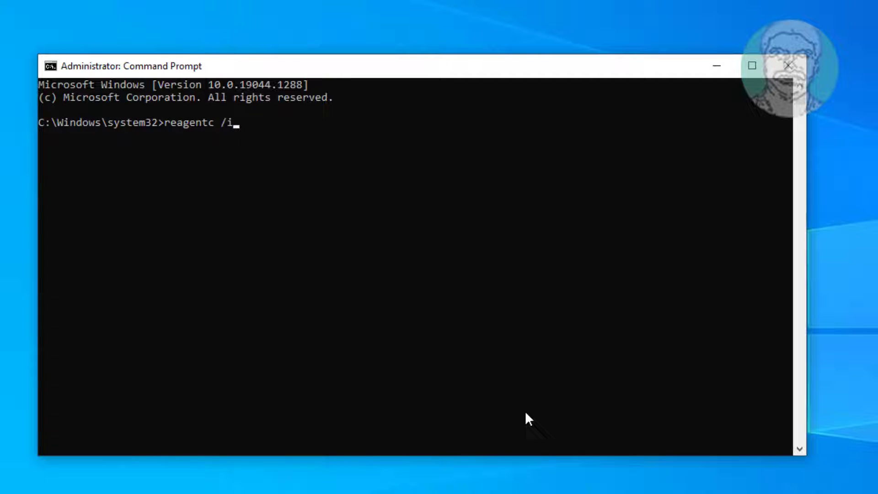
key(Return)
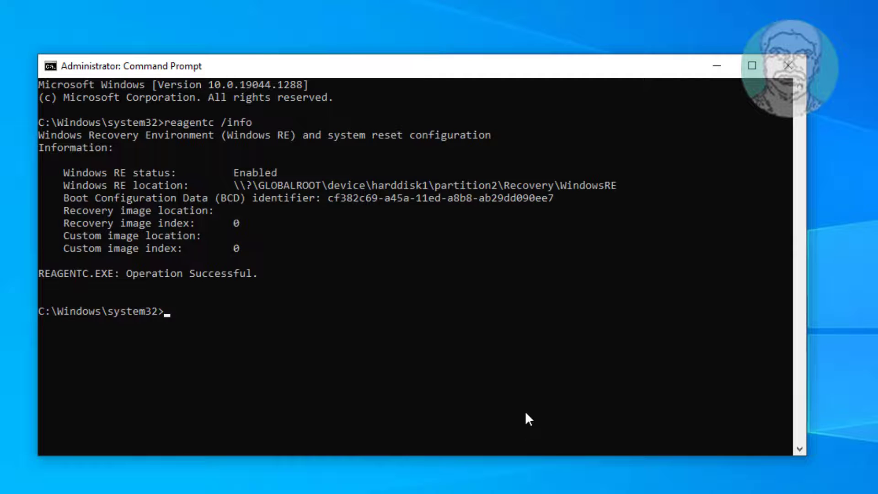
Disable Windows RE with reagentc /disable and begin starting DiskPart.
text(reagent)
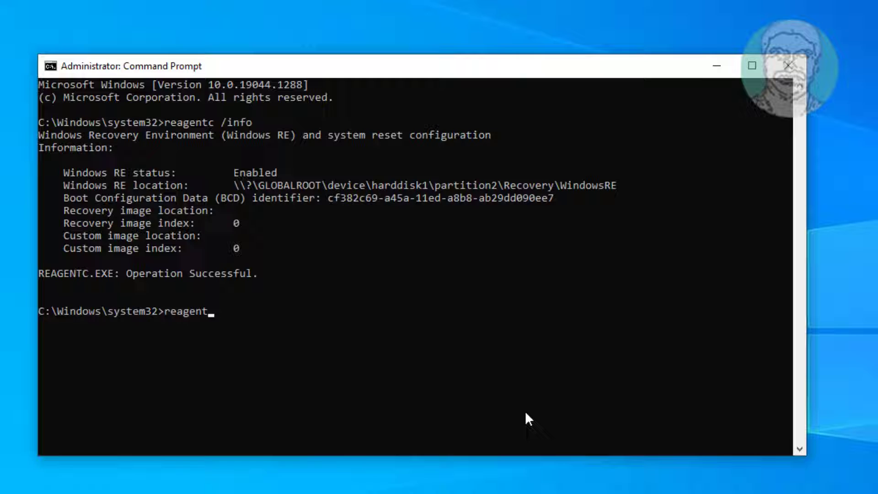
text(c /di)
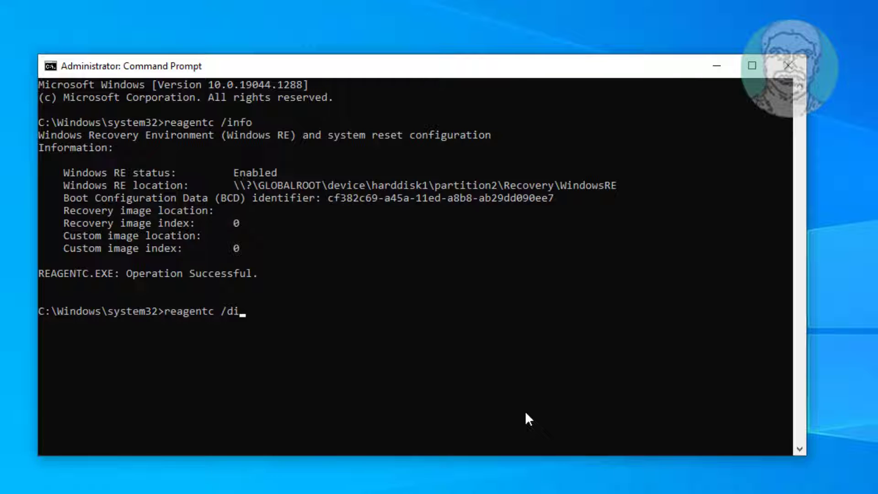
text(sable)
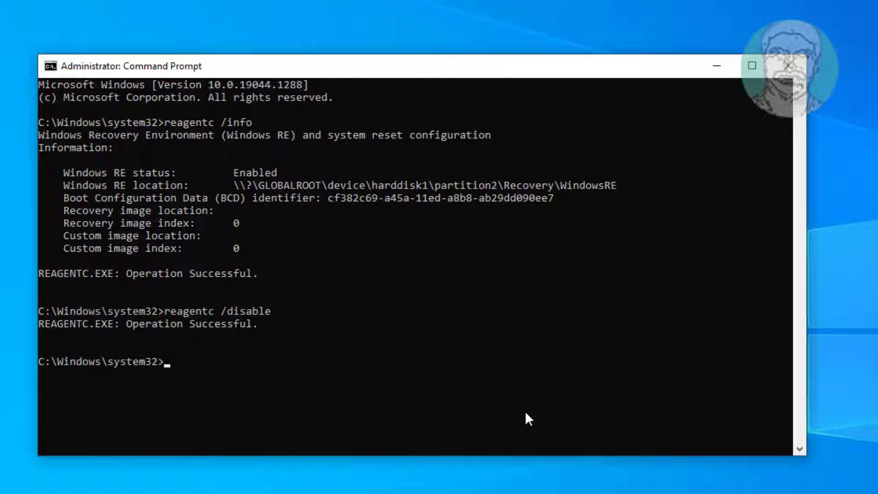
text(diskpart)
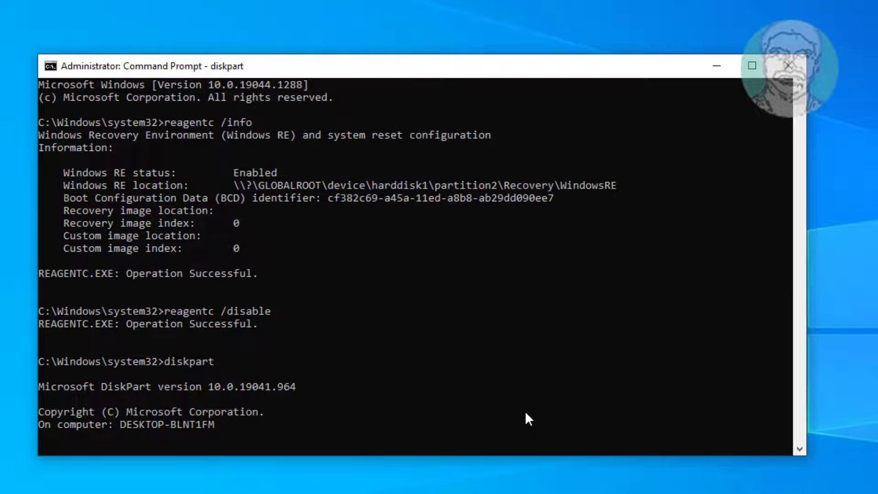
Launch DiskPart, list the disks, and select Disk 1.
key(Return)
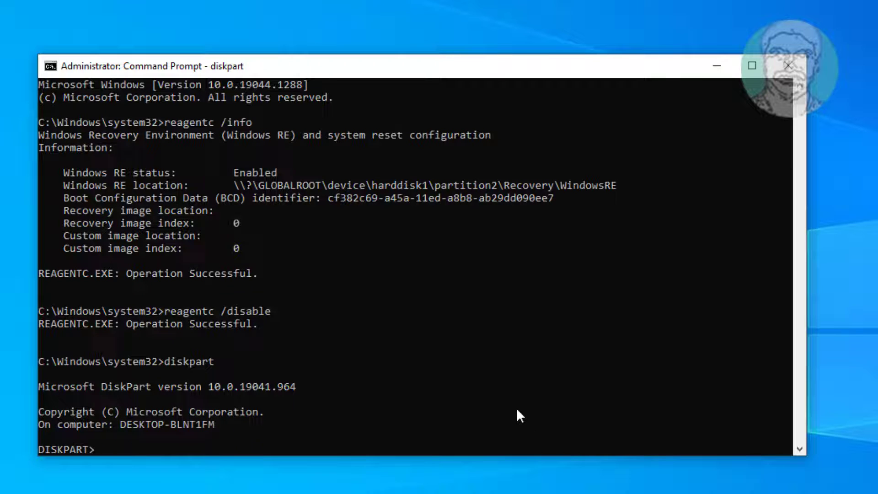
text(list disk)
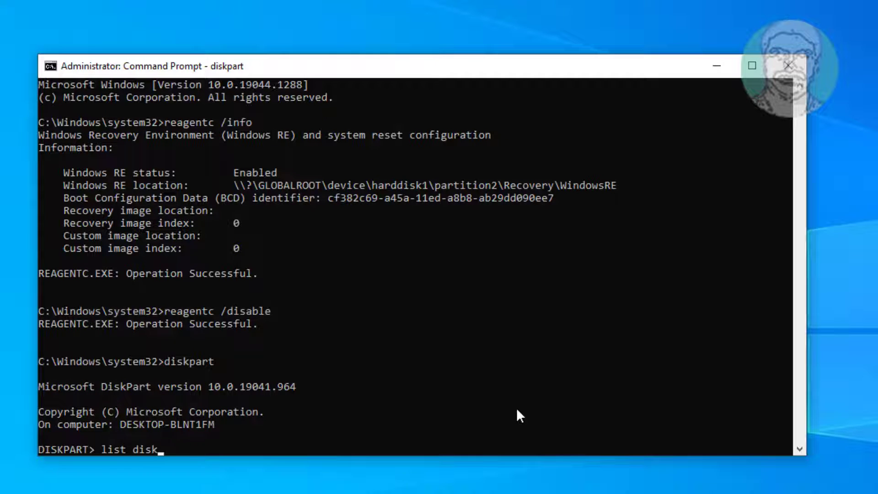
key(Return)
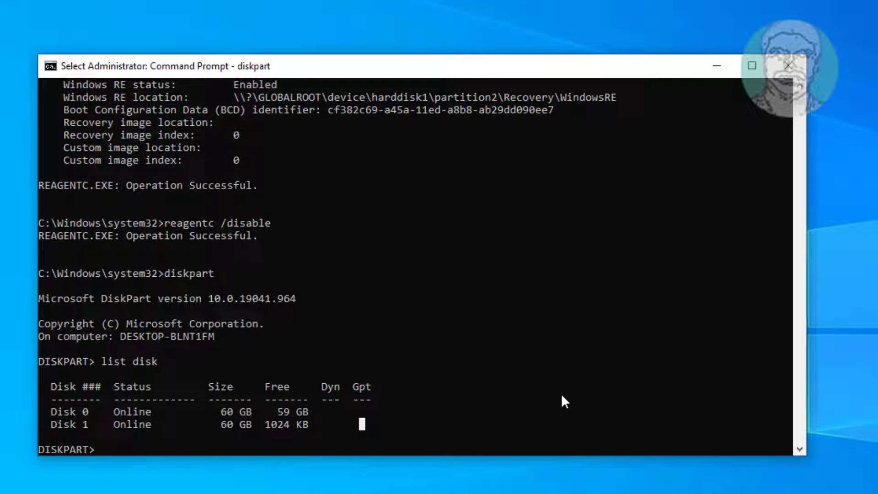
text(select disk 1)
text(list part)
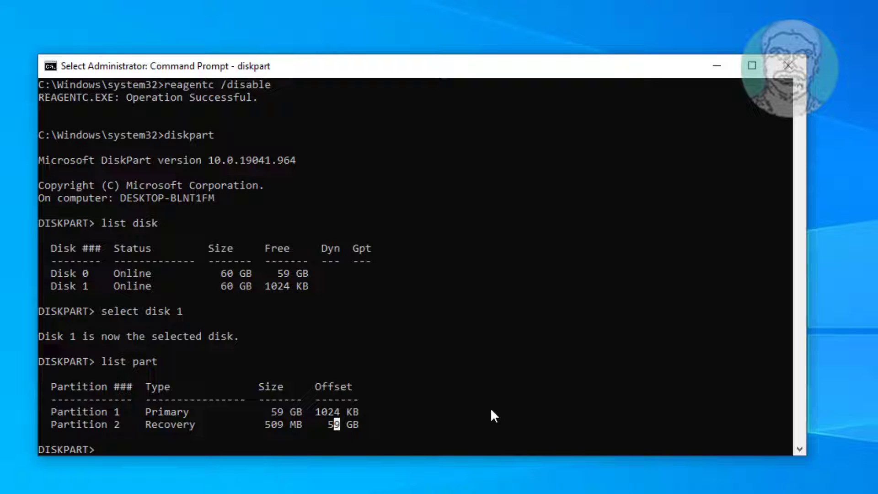
Select Partition 1, the 59 GB primary partition on Disk 1.
text(s)
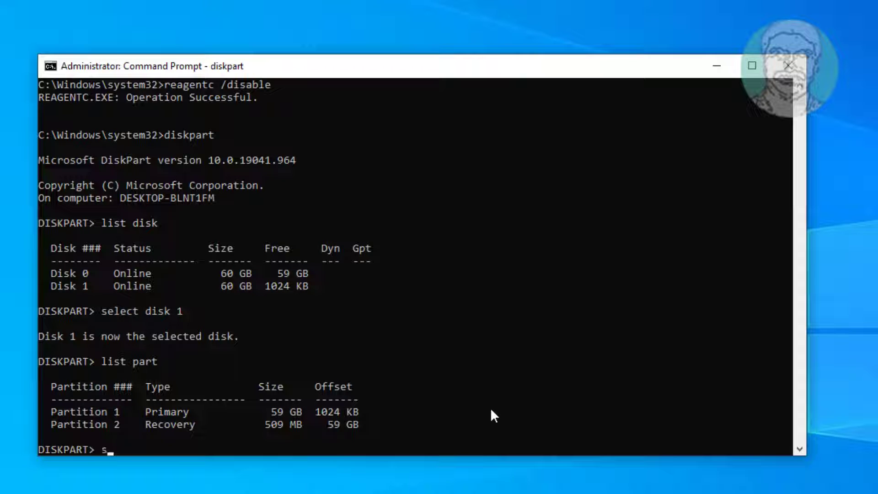
text(ele)
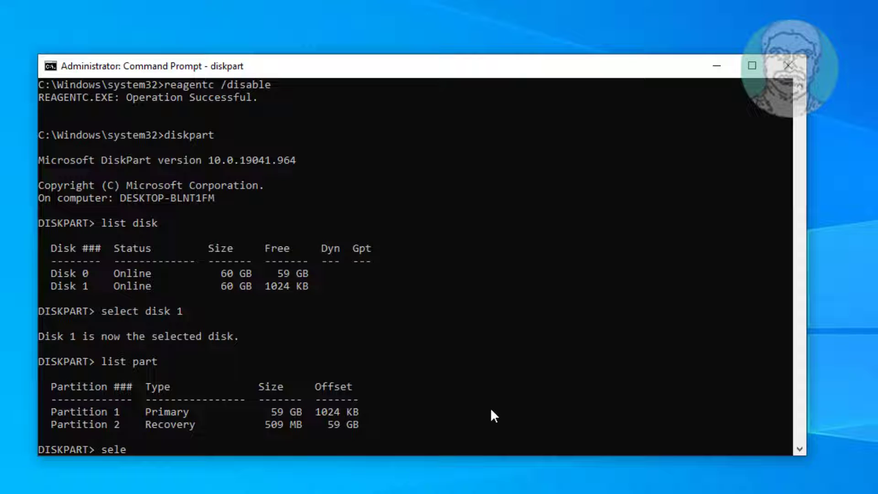
text(ct part 1)
text(list part)
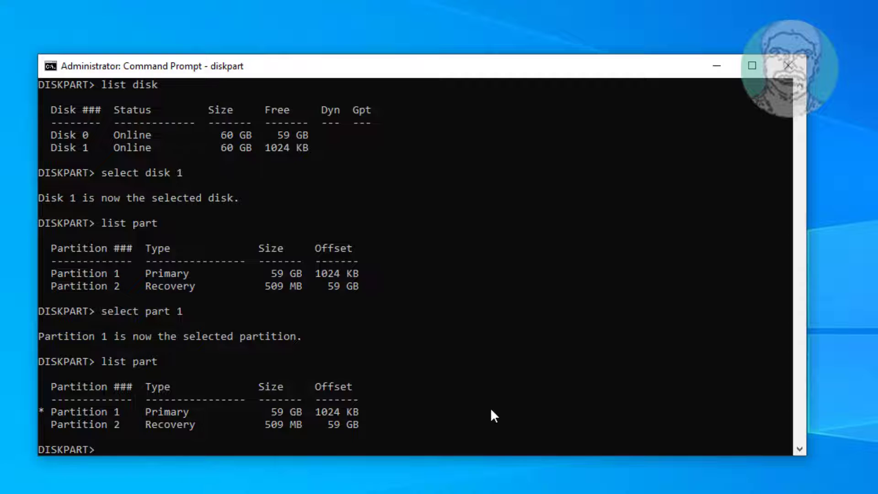
Shrink Partition 1 using shrink desired=250 minimum=250.
text(sh)
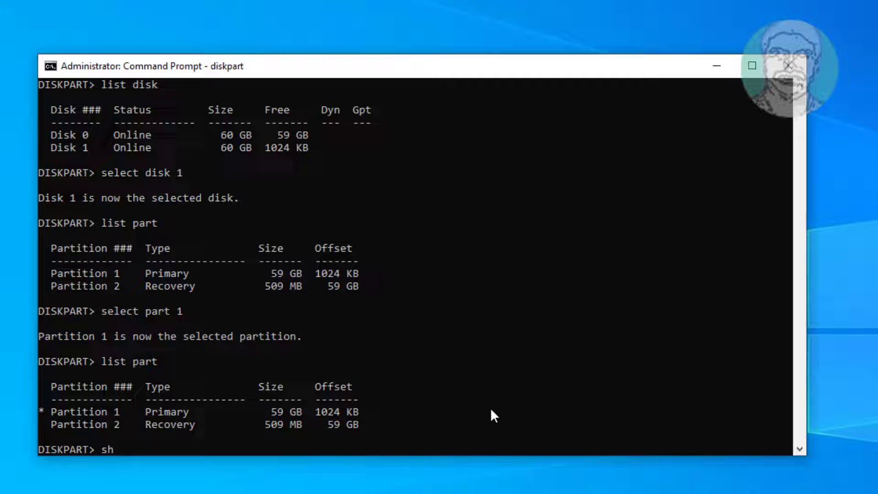
text(rink)
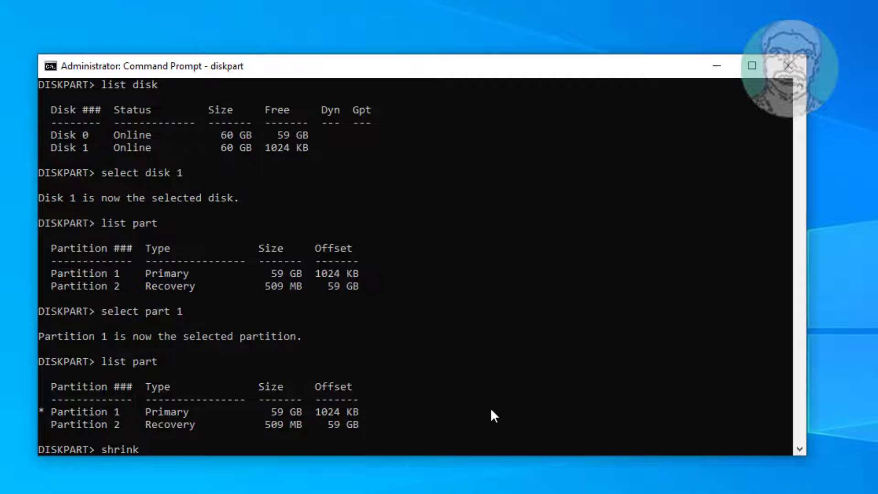
text(desi)
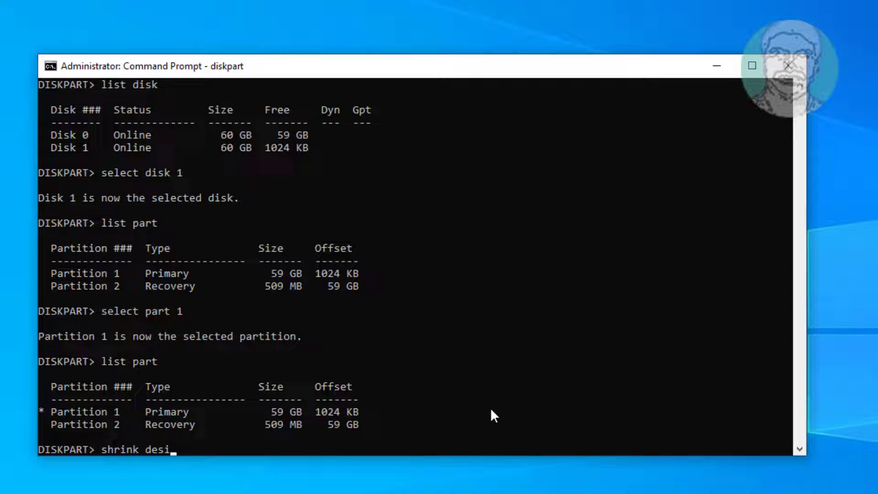
text(red)
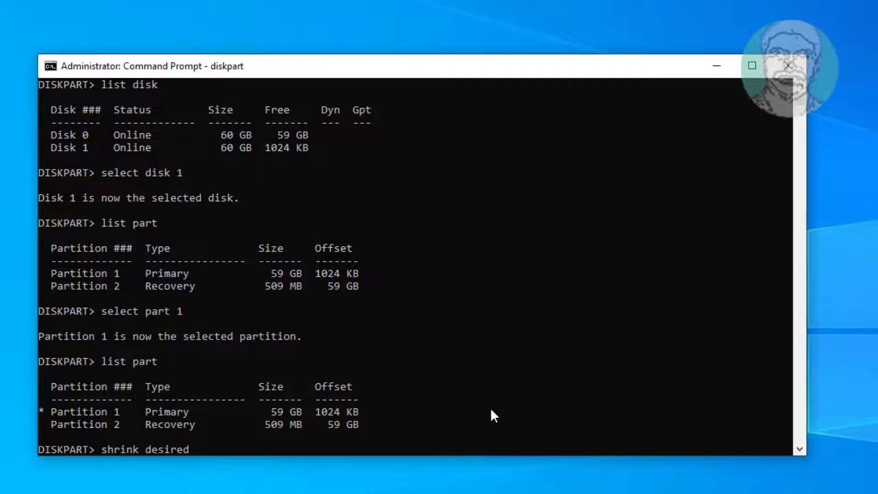
text(=250)
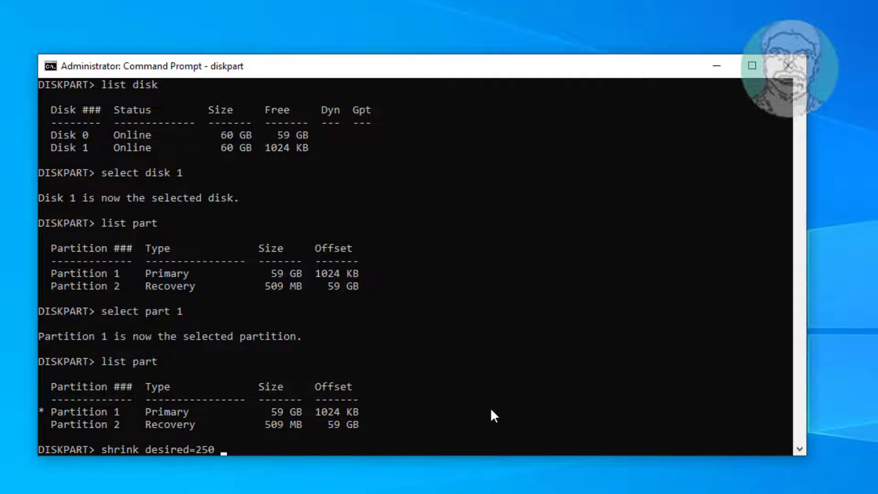
text(minim)
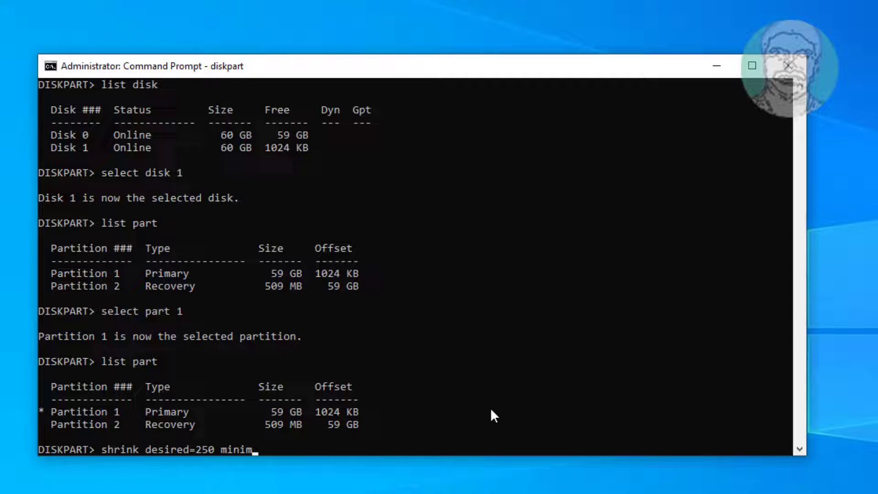
text(um=2)
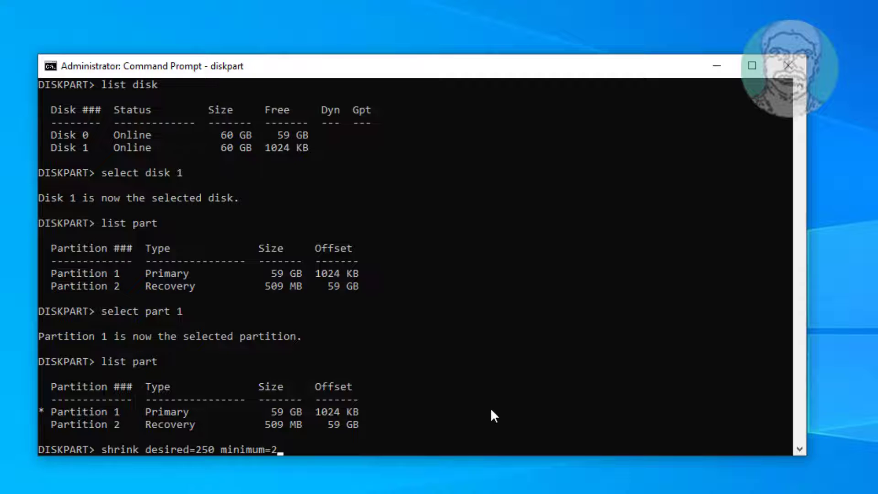
text(50)
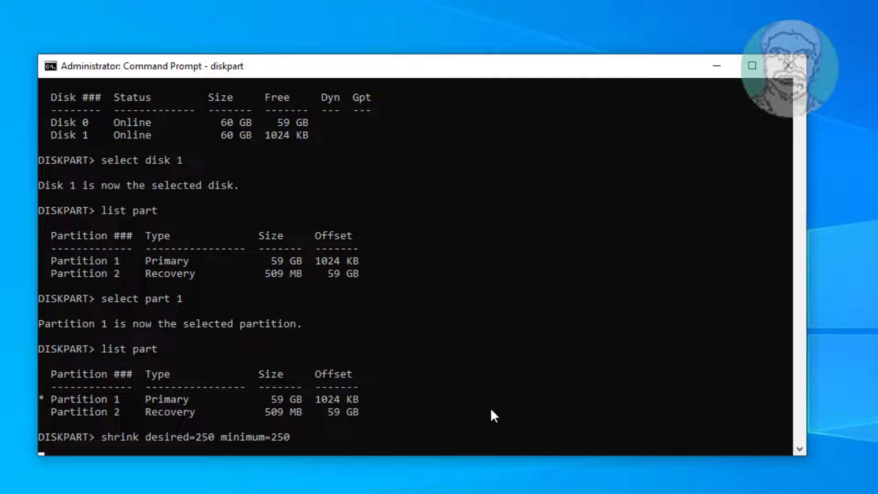
key(Return)
text(list part)
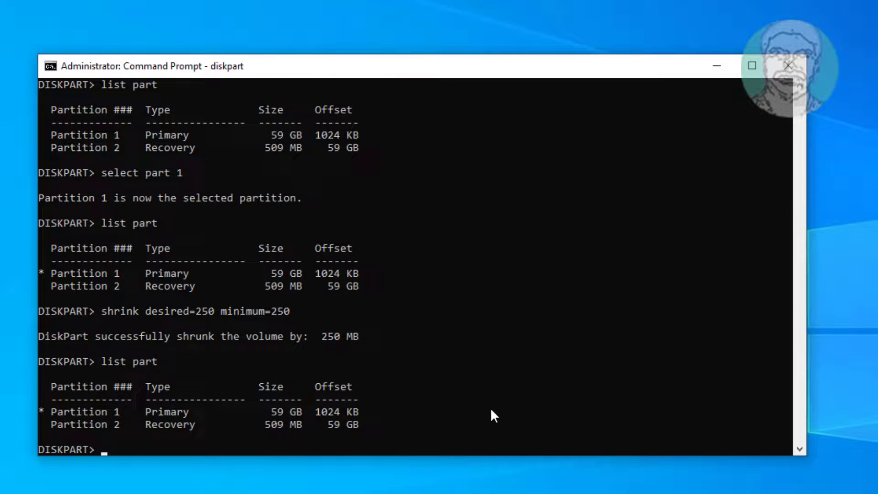
Select Partition 2, the 509 MB recovery partition, and list partitions to confirm.
text(selec)
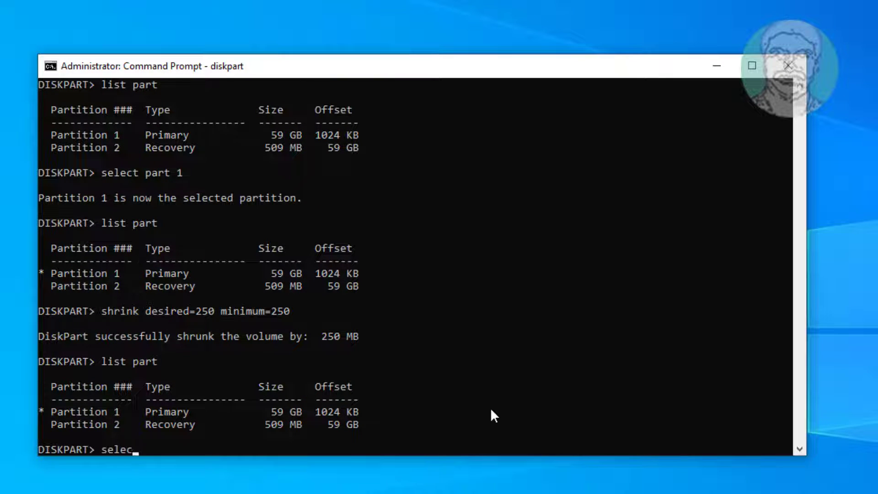
text(t part 2)
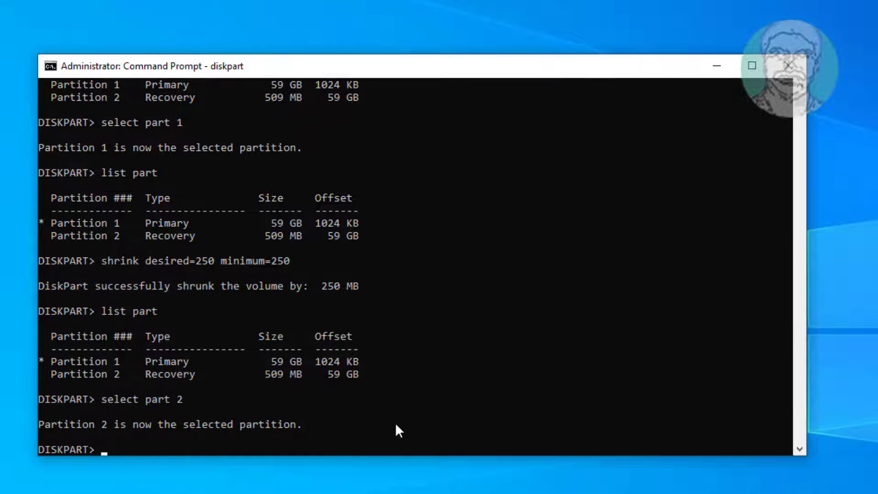
text(list part)
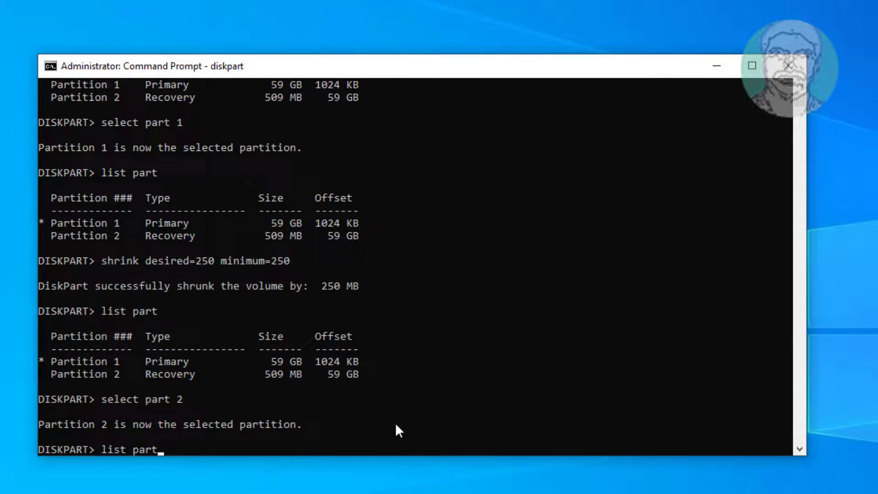
key(Return)
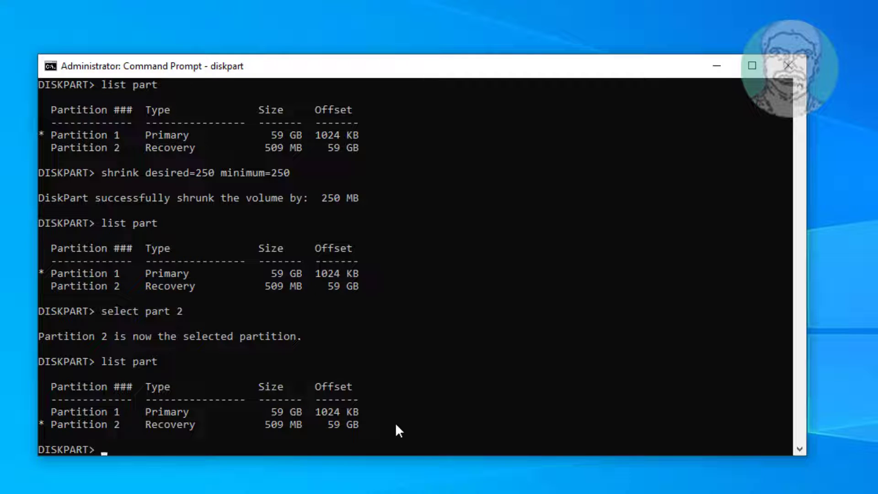
Remove the selected 509 MB recovery partition with del part override.
text(del)
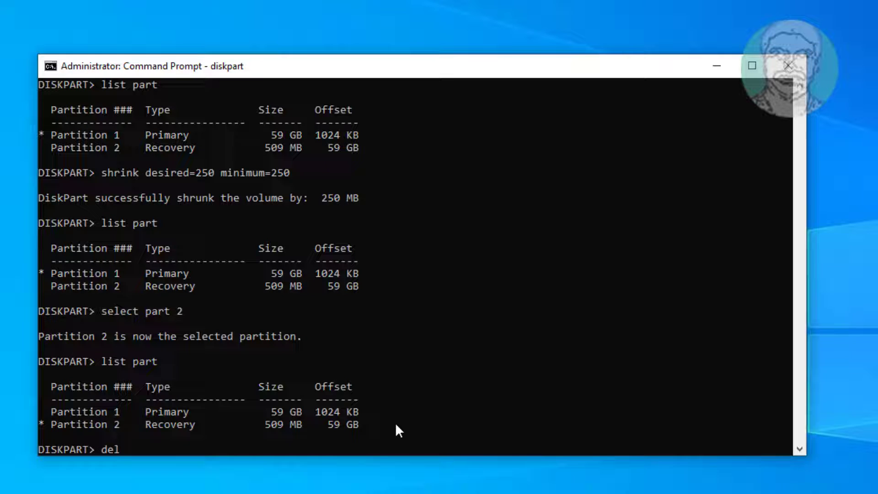
text(part over)
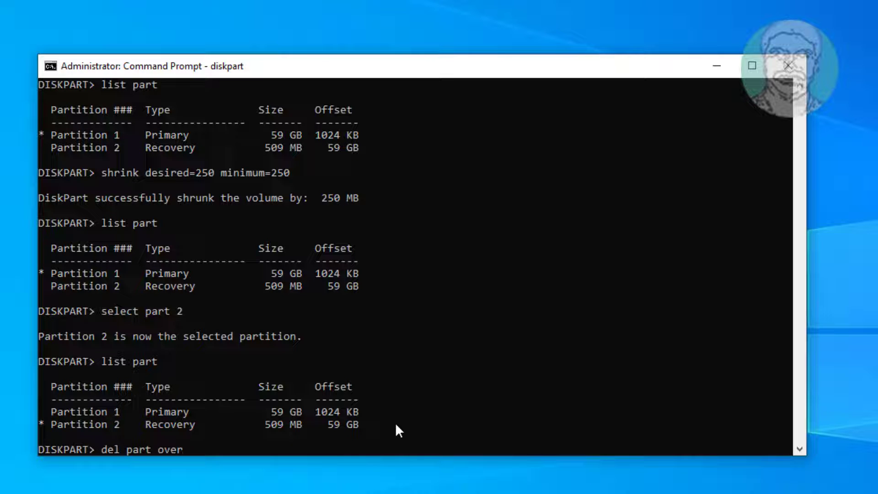
key(Return)
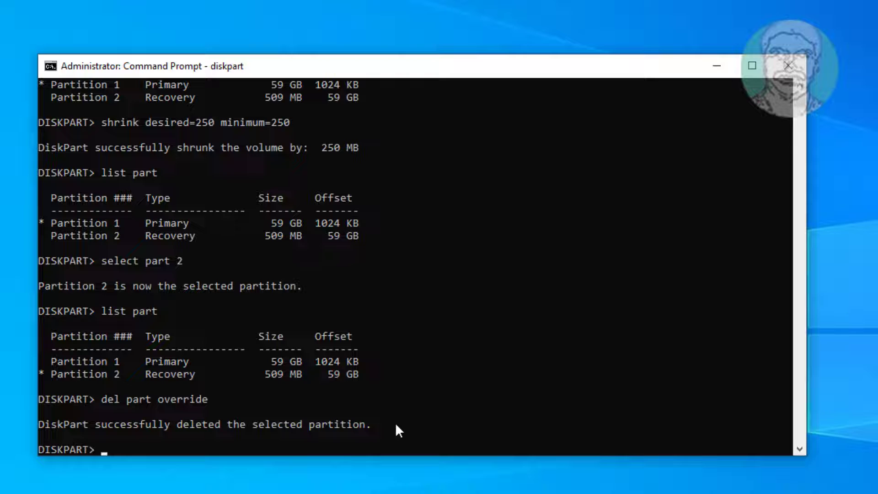
Create a primary partition with id=27 in the freed space.
text(create)
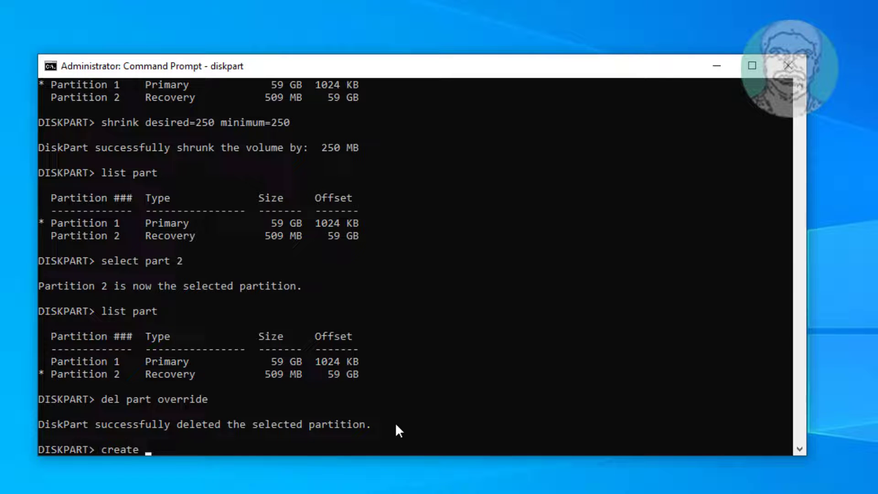
text(partiti)
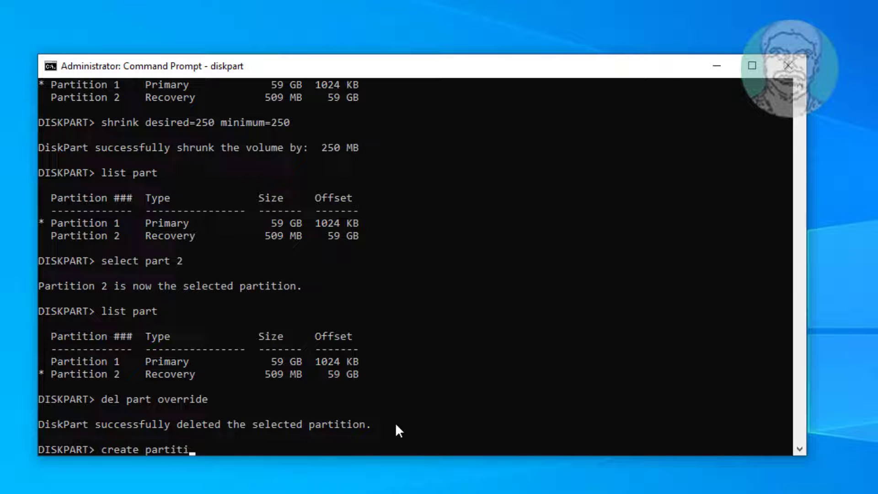
text(on p)
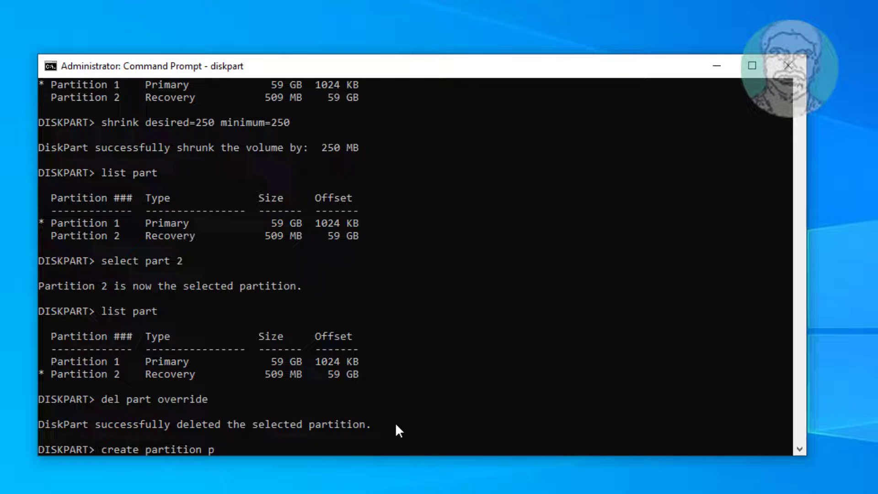
text(rimary)
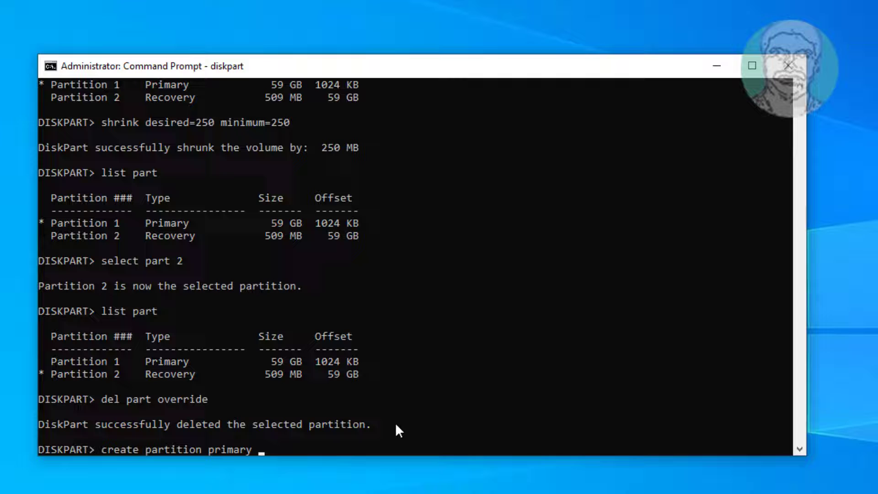
text(i)
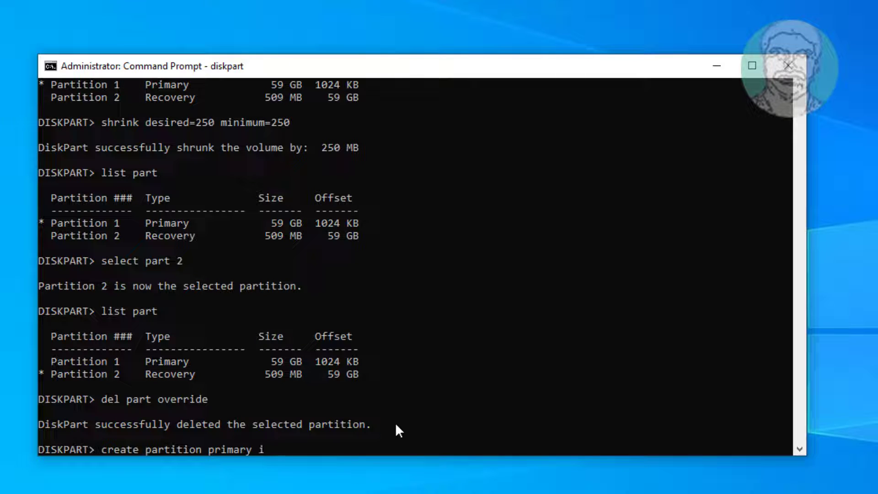
text(d=27)
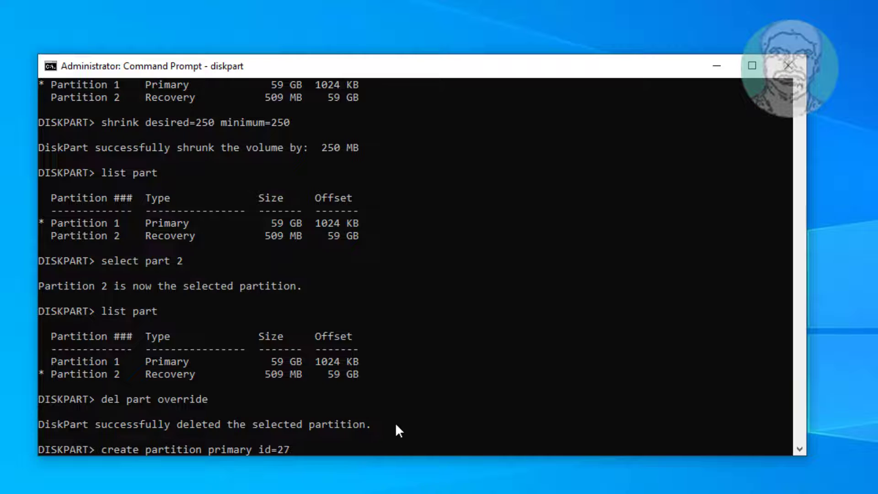
key(Return)
text(format)
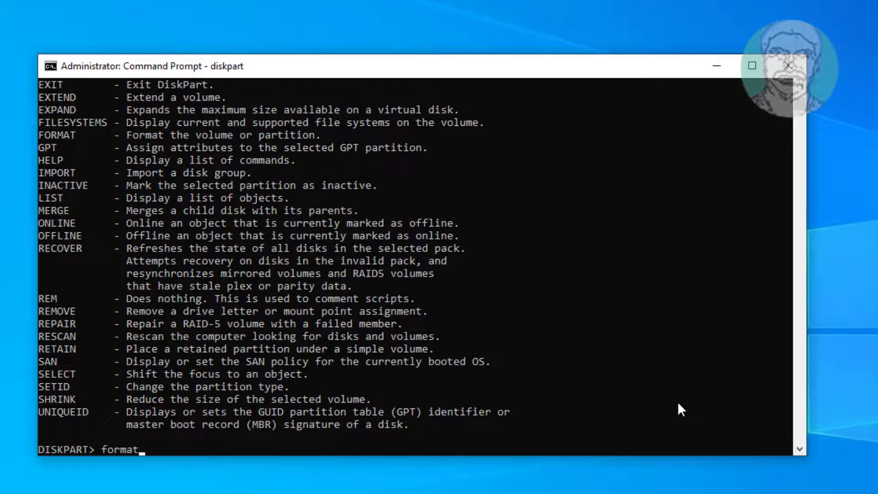
Quick-format the new partition as NTFS labelled 'Windows RE Tools', then list volumes.
text(quick)
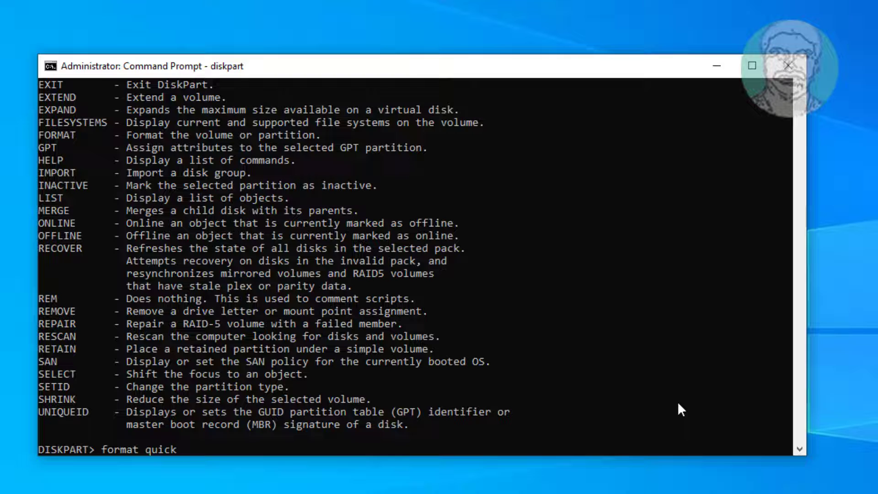
text(fs=nt)
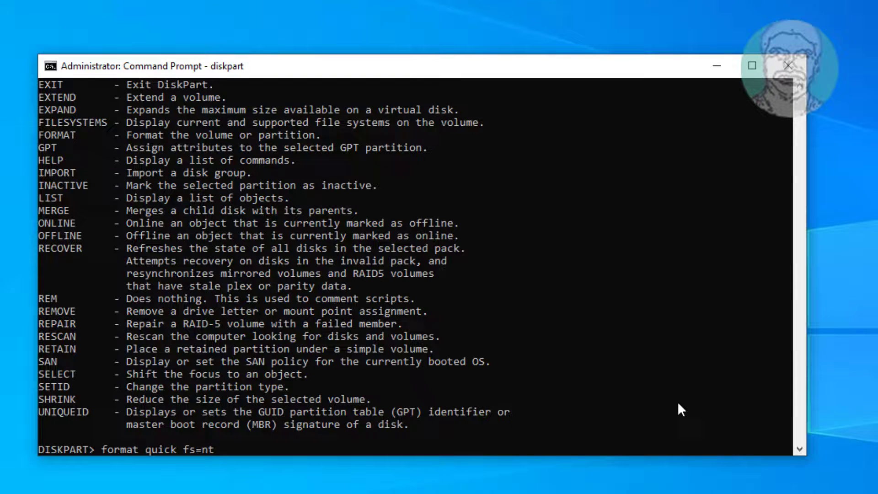
text(fs l)
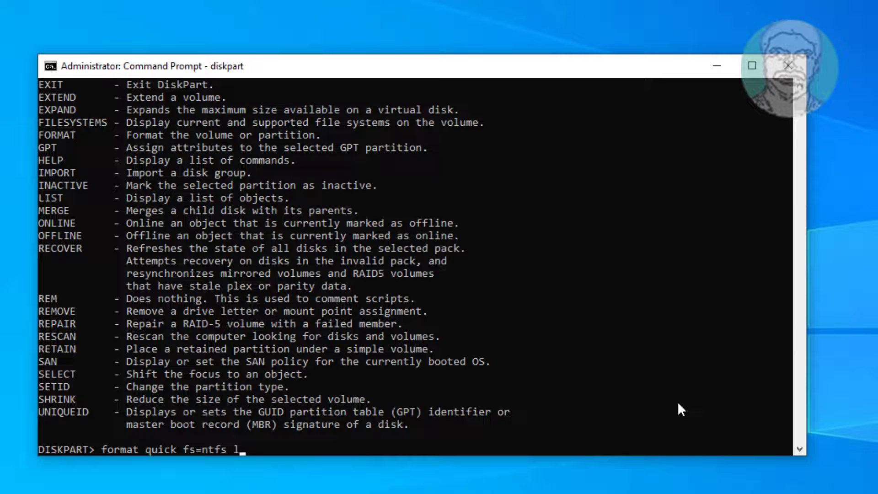
text(abel=)
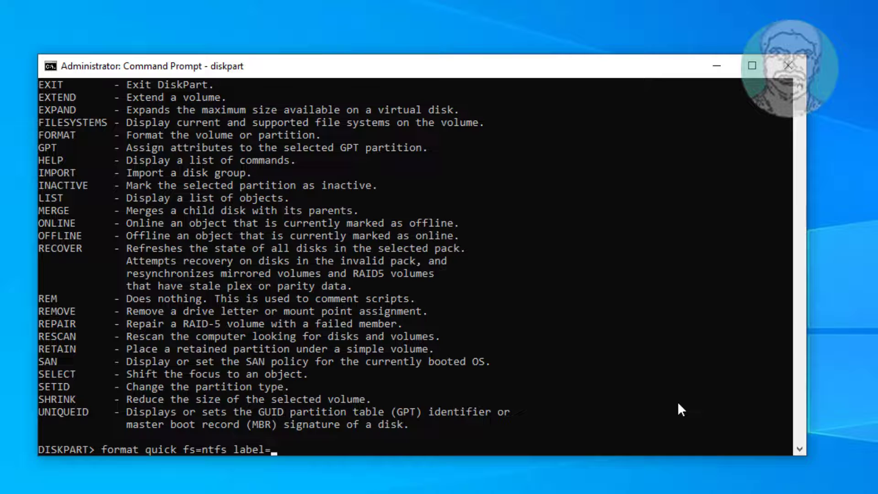
text(")
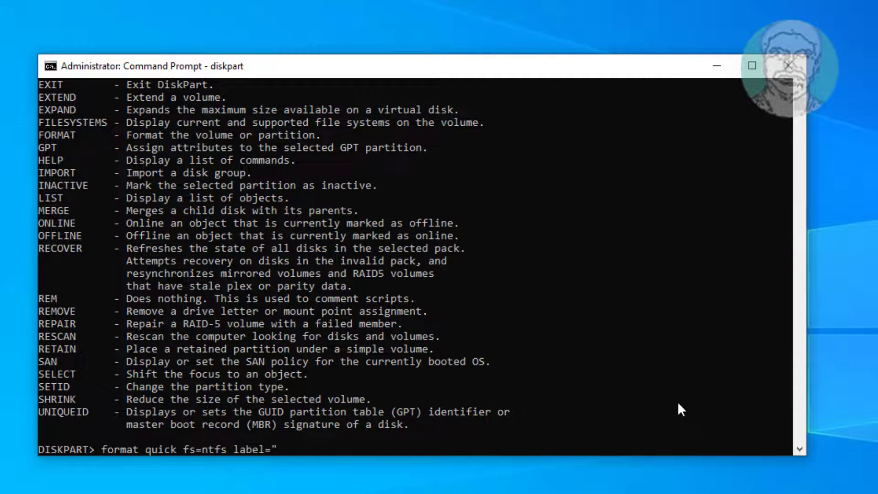
text(Windows)
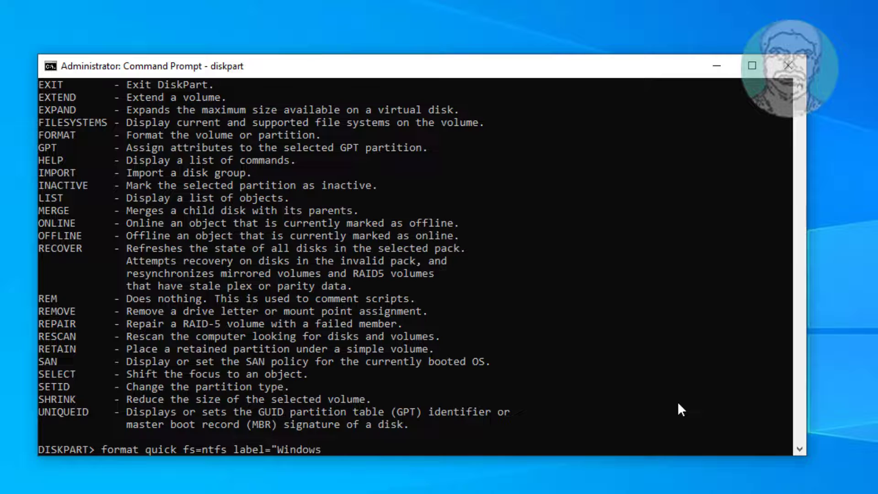
text(RE Tools)
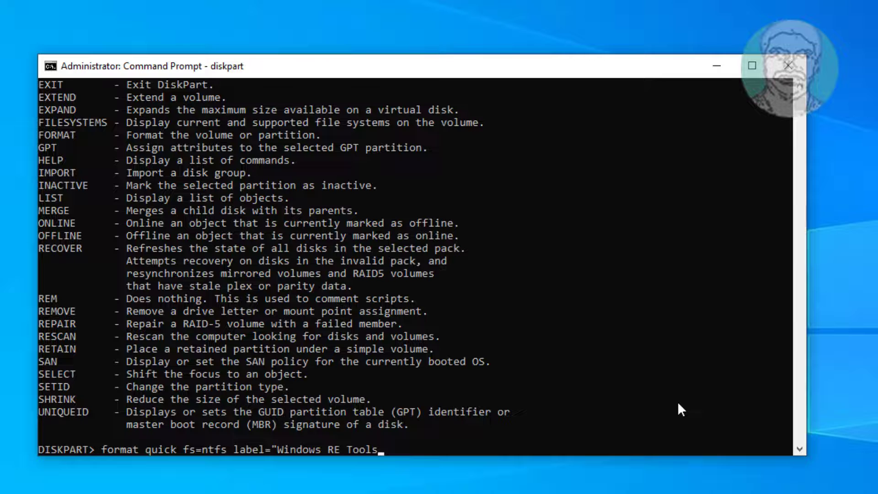
key(Return)
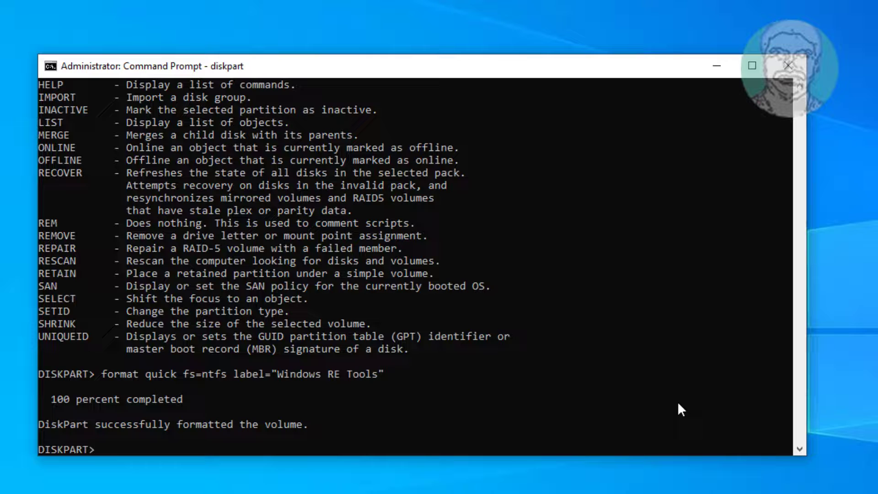
text(list vol)
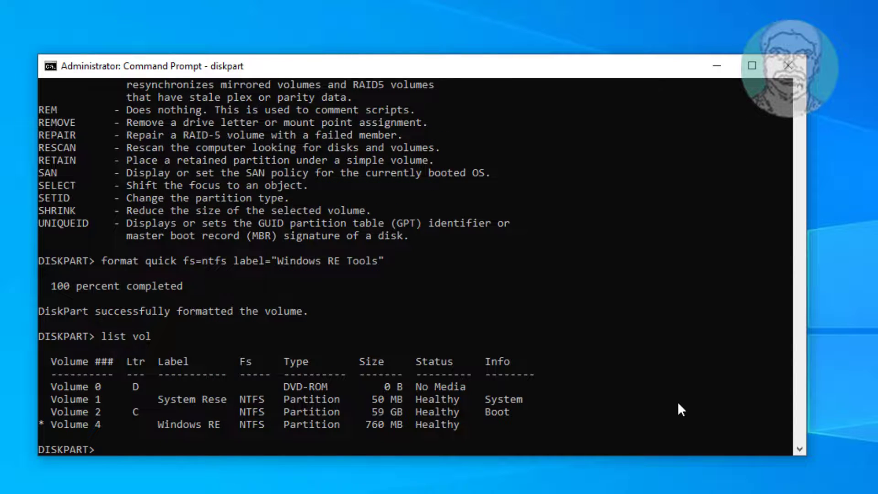
mouse_move(374, 432)
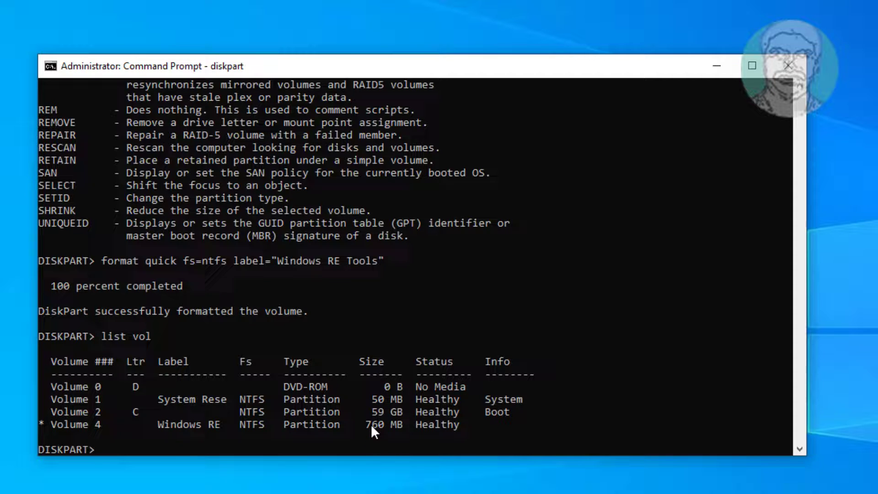
Highlight the new volume's 760 MB size in the volume list, then start exiting DiskPart.
double_click(372, 423)
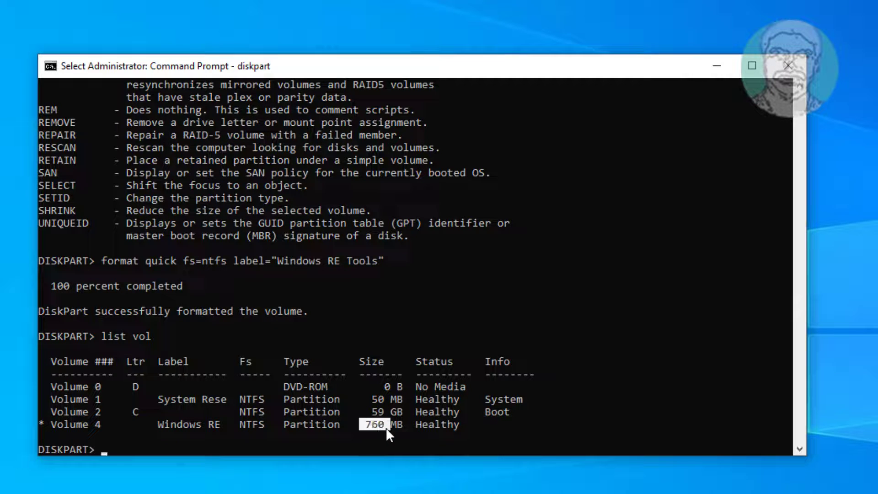
mouse_move(531, 442)
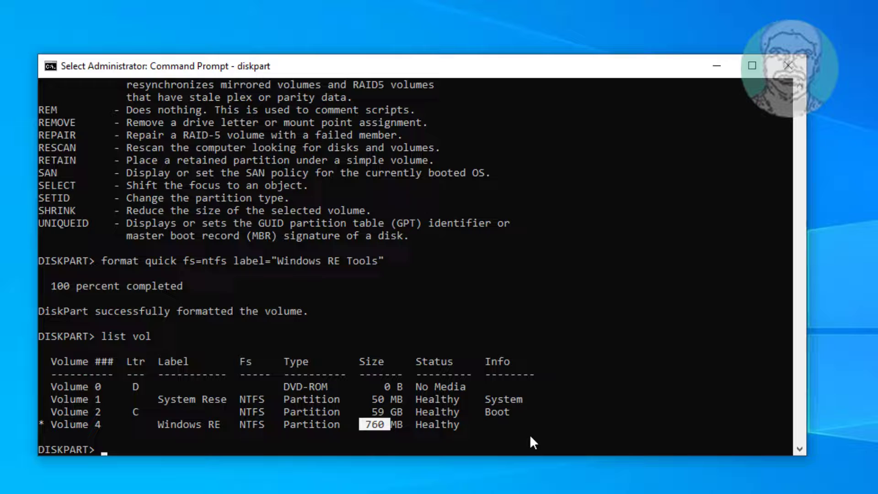
mouse_move(674, 337)
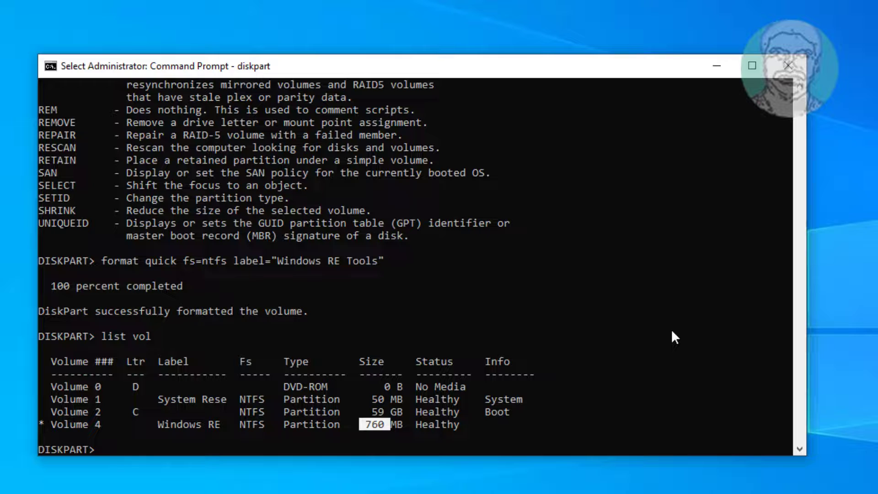
text(exit)
text(rea)
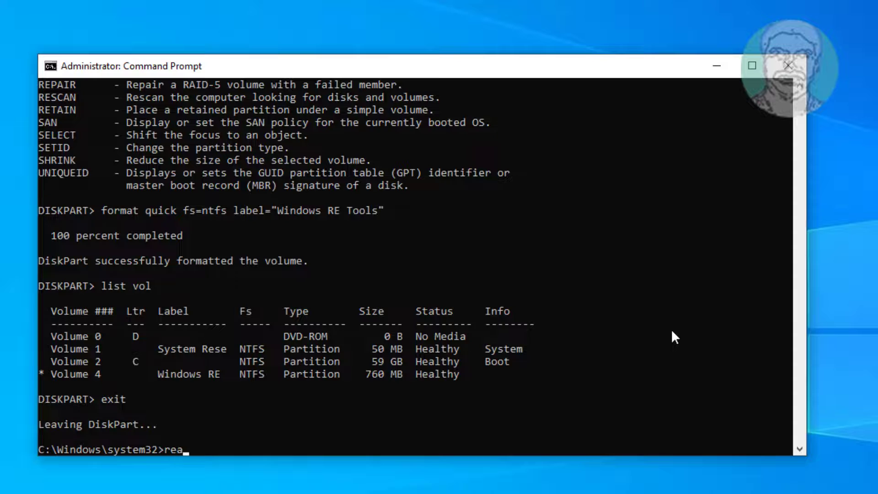
Leave DiskPart and re-enable Windows RE with reagentc /enable.
text(gen)
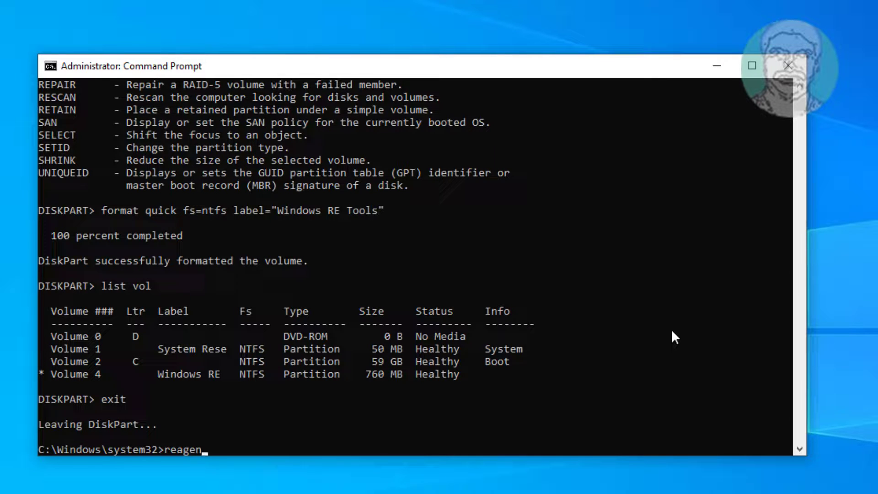
text(tc /enable)
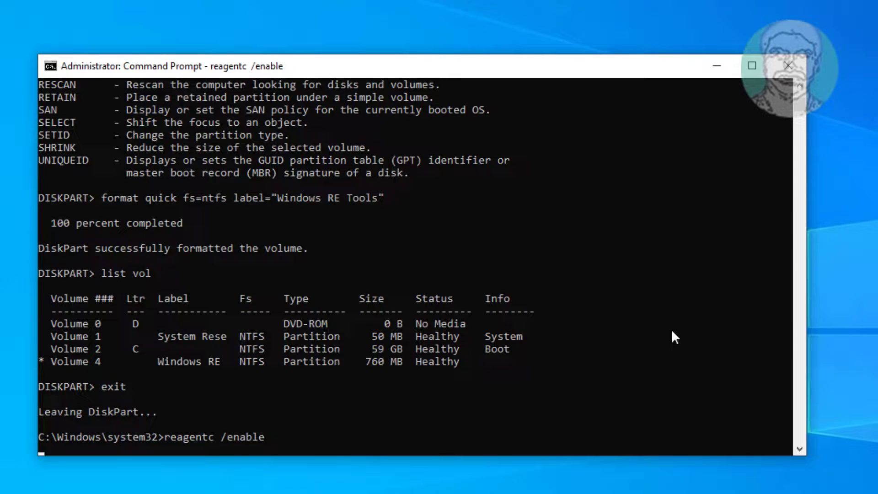
key(Return)
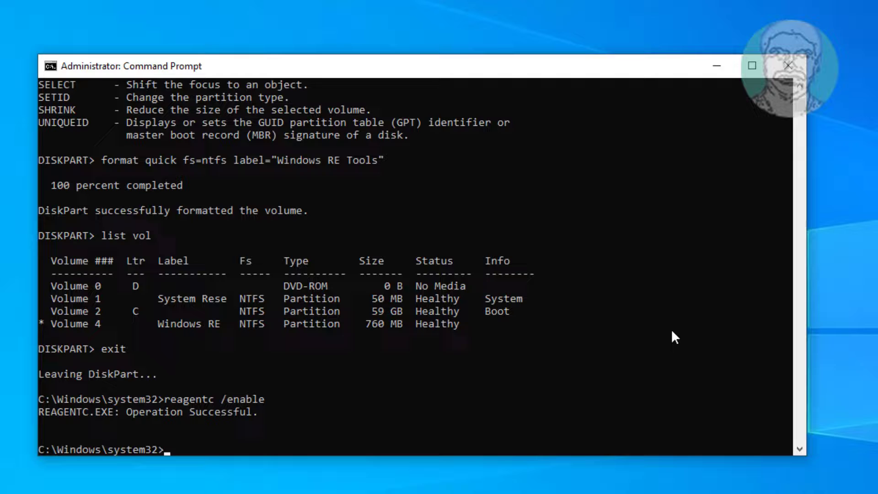
Confirm the Windows RE status reads Enabled, then exit Command Prompt.
text(reagentc /info)
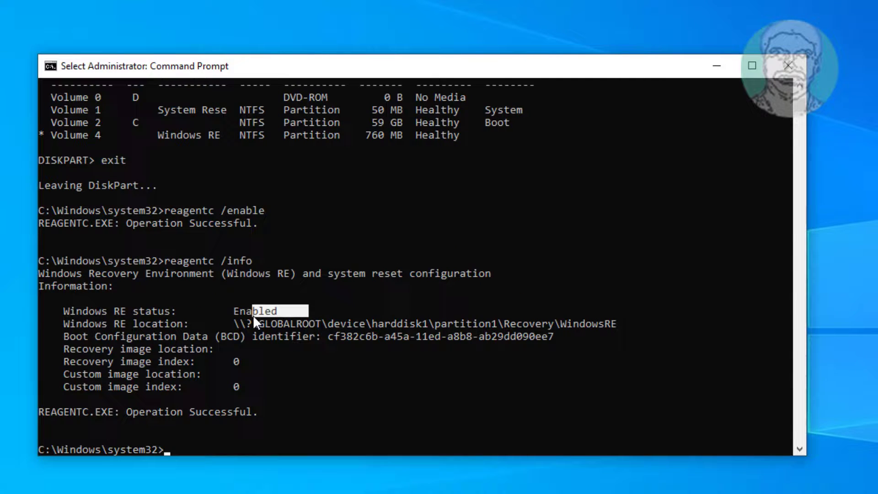
text(e)
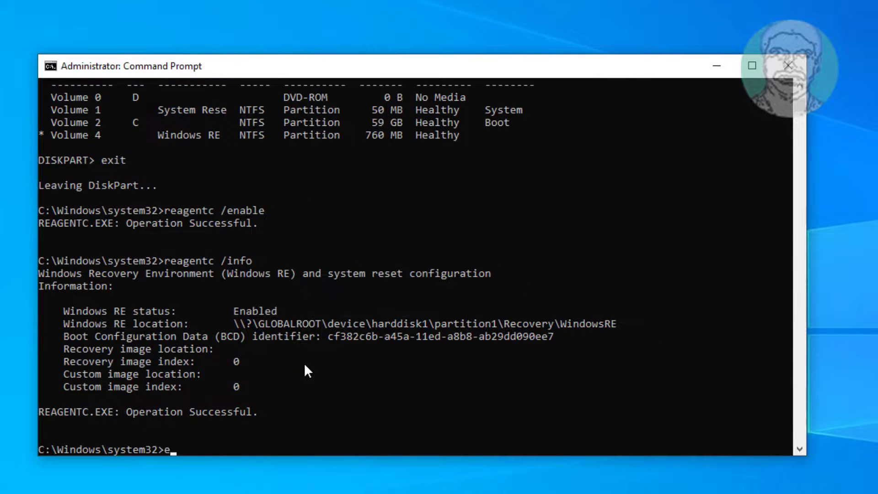
text(xit)
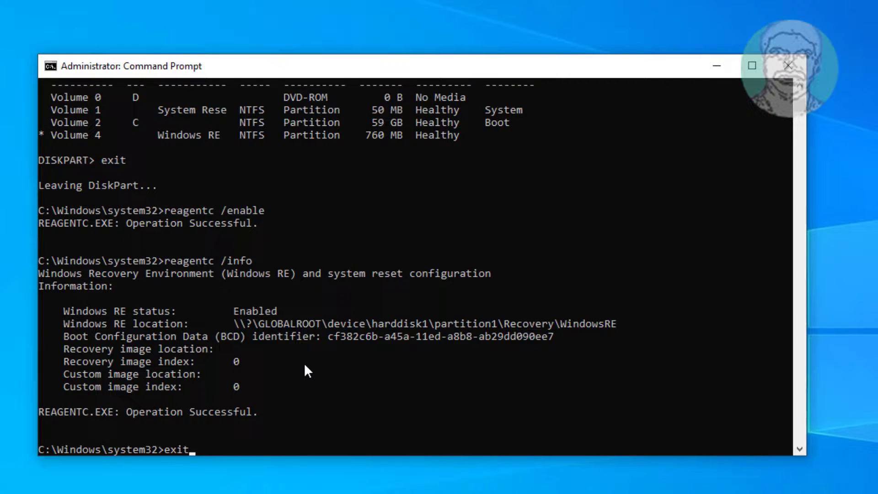
key(Return)
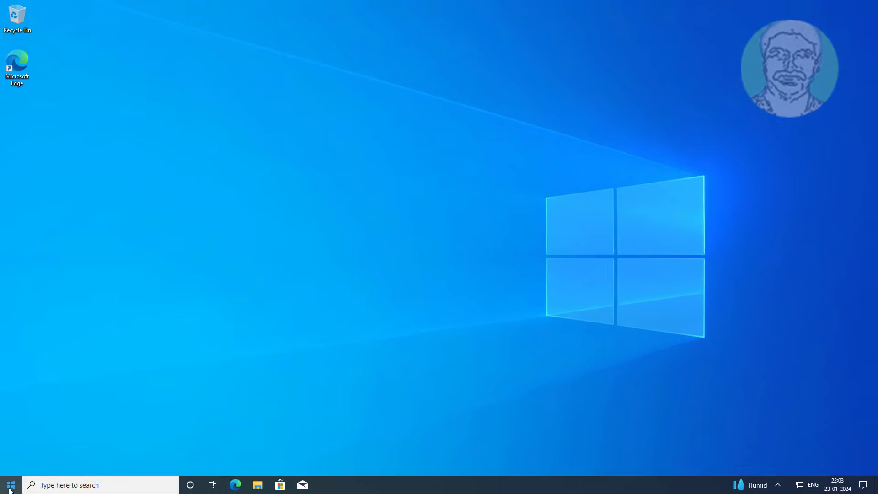
Open Disk Management from the Start menu and select Disk 1's 760 MB Windows RE Tools partition.
right_click(10, 484)
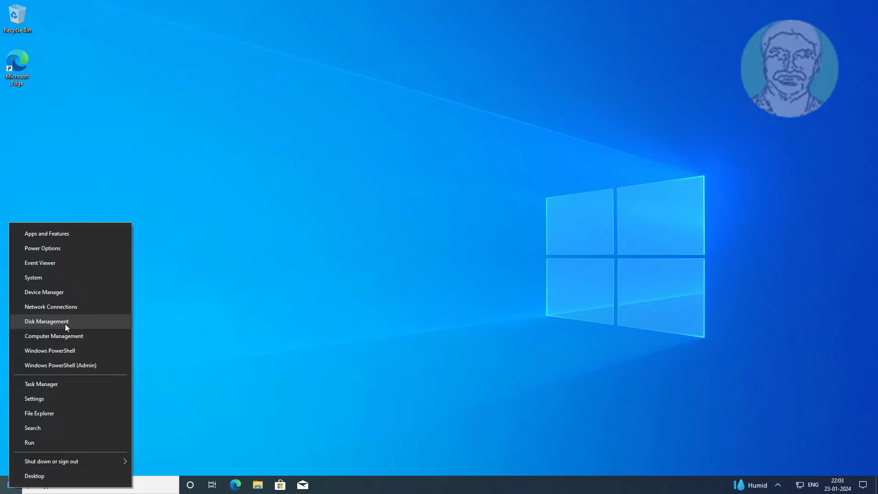
click(47, 321)
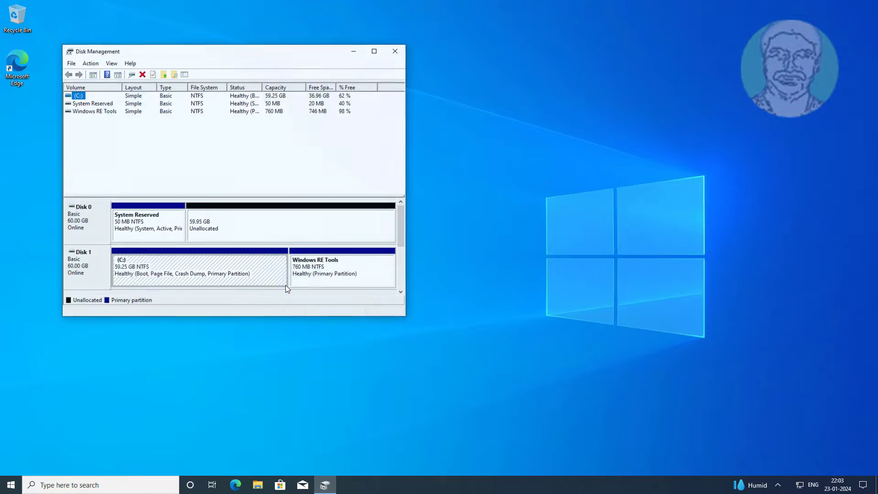
click(341, 269)
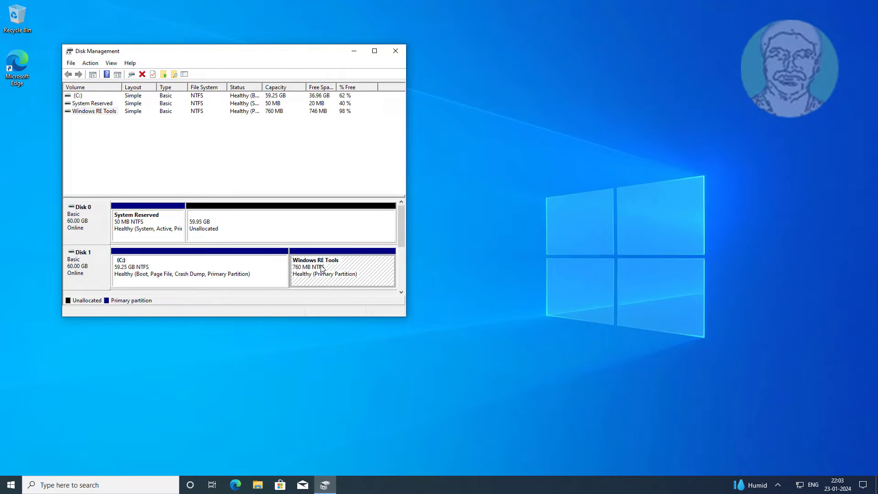